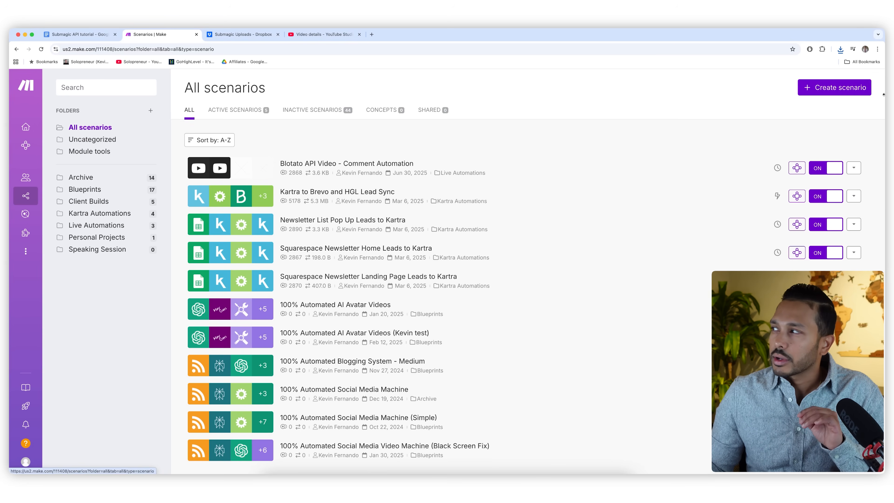
- Start a brand-new scenario from the Make scenarios page
left_click(833, 87)
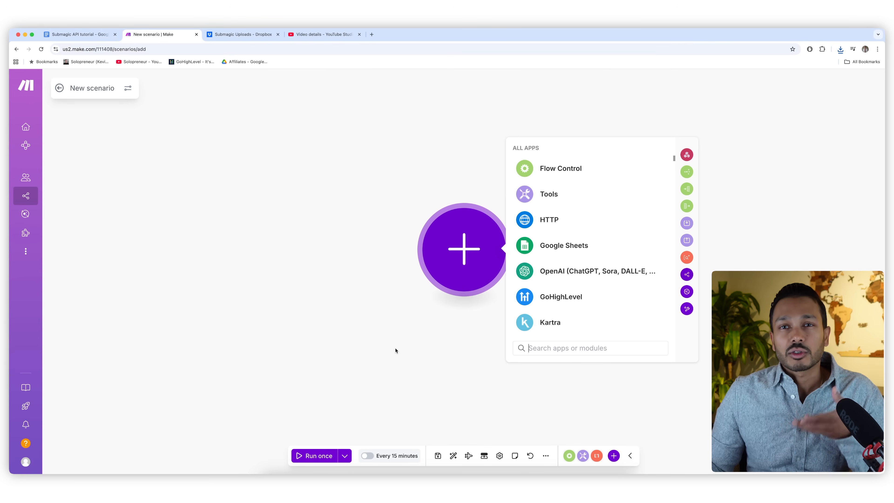
mouse_move(556, 464)
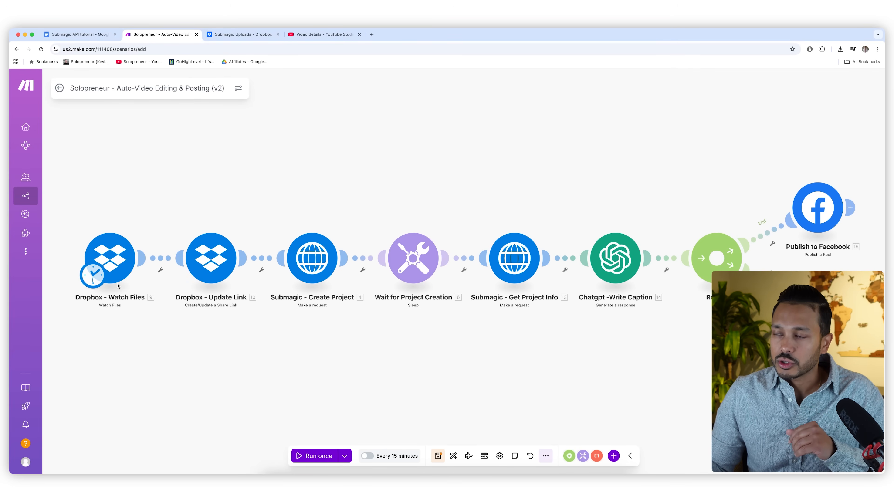
mouse_move(102, 268)
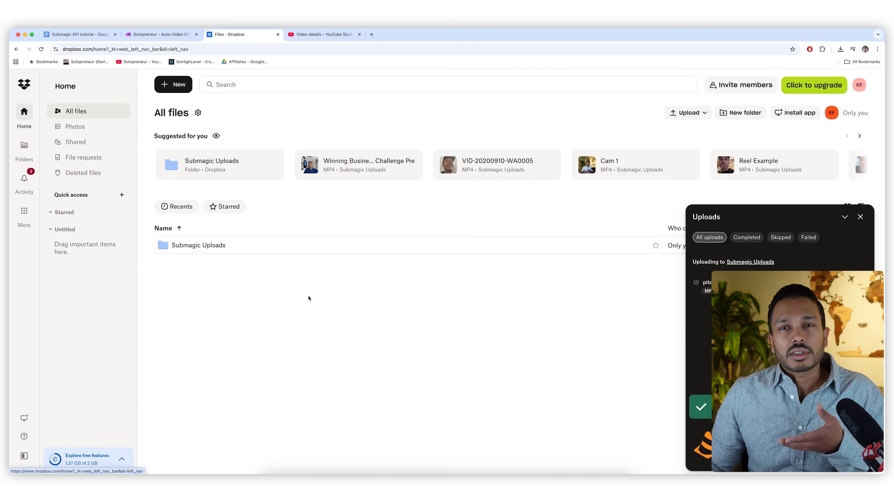
- Show Dropbox's + New menu options and dismiss it without creating anything
left_click(173, 84)
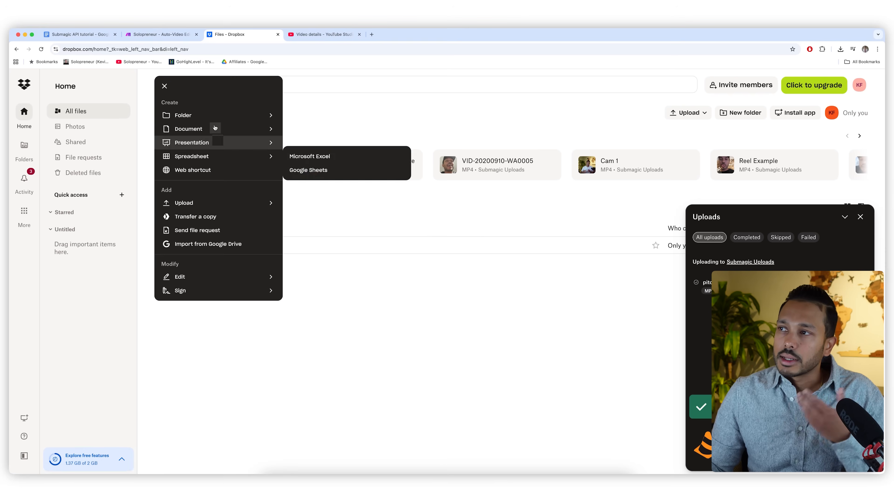
left_click(165, 87)
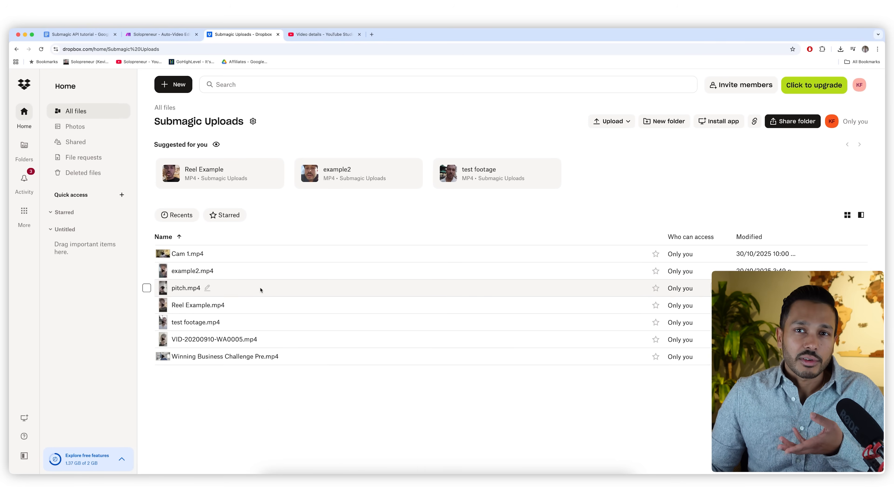
- Review the Dropbox Watch Files module's connection, closing the new-connection form unchanged
left_click(161, 34)
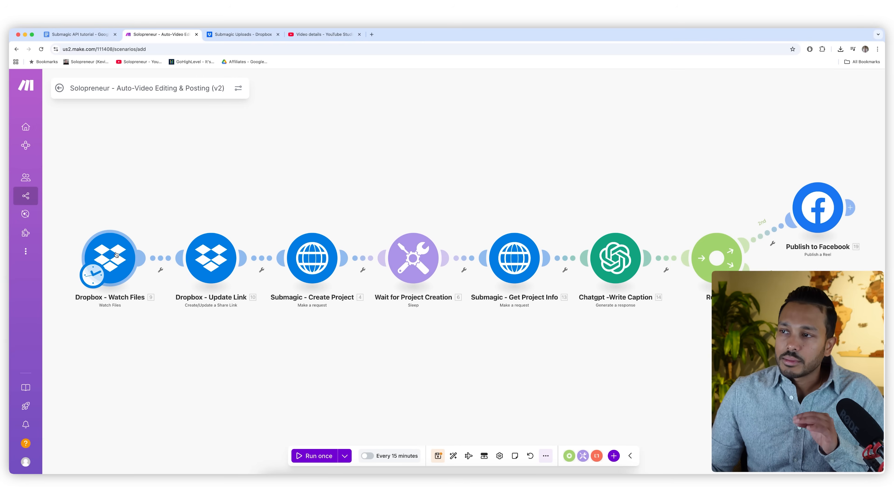
left_click(109, 257)
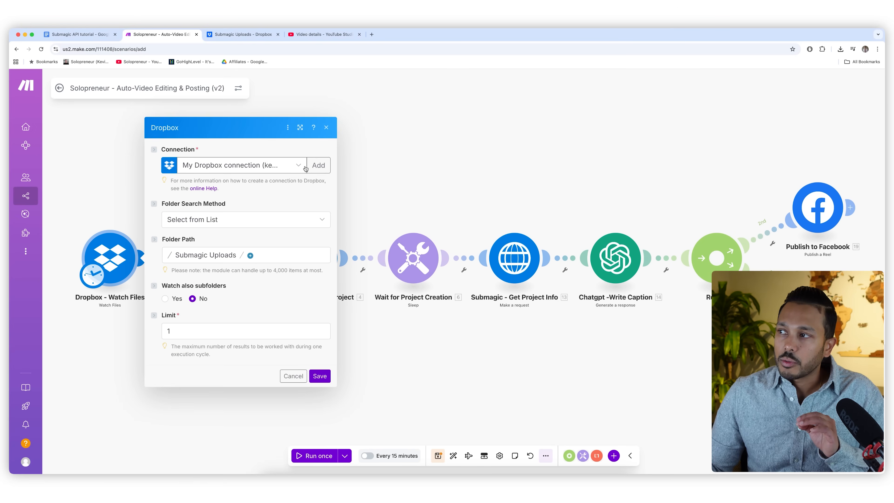
left_click(318, 165)
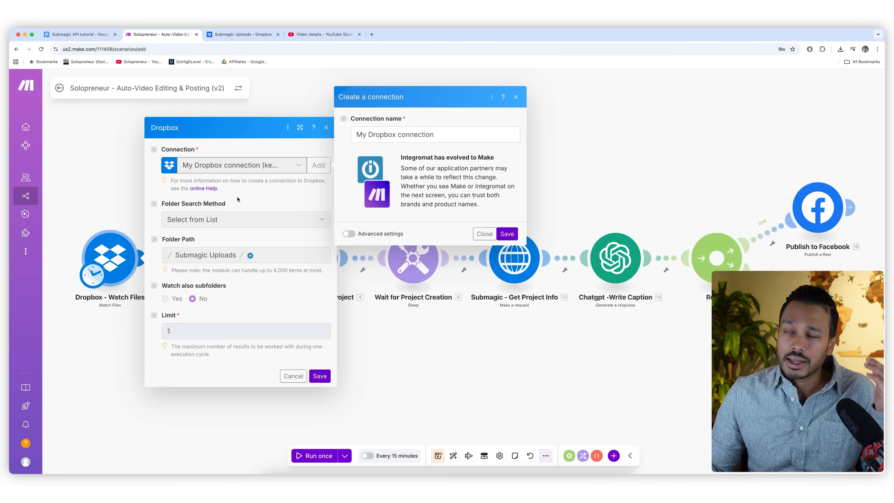
left_click(506, 234)
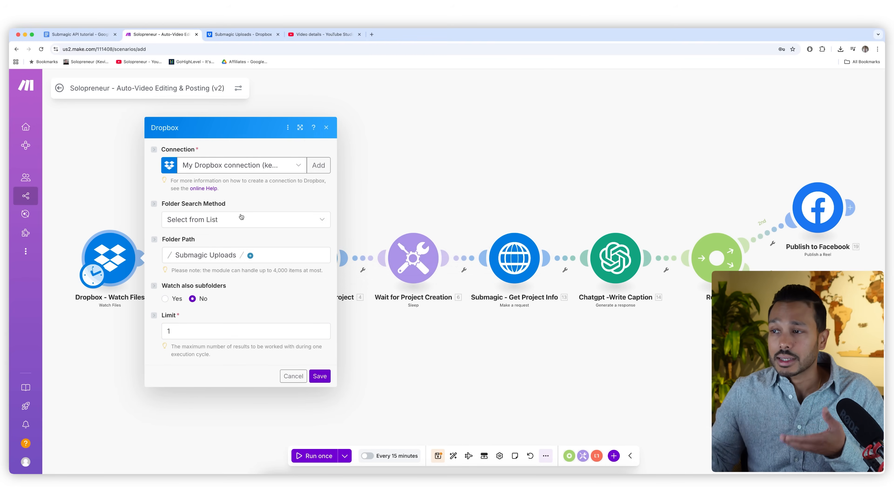
- Watch the Submagic Uploads folder, selected from the folder list
left_click(246, 219)
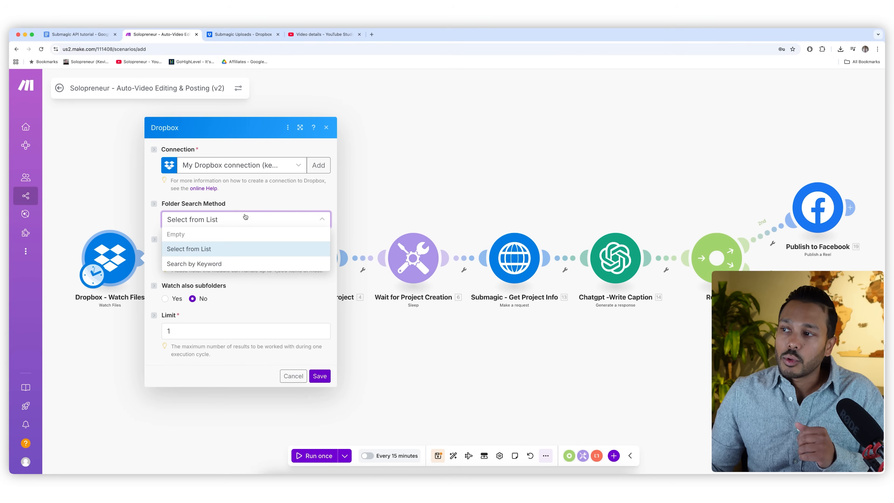
left_click(189, 249)
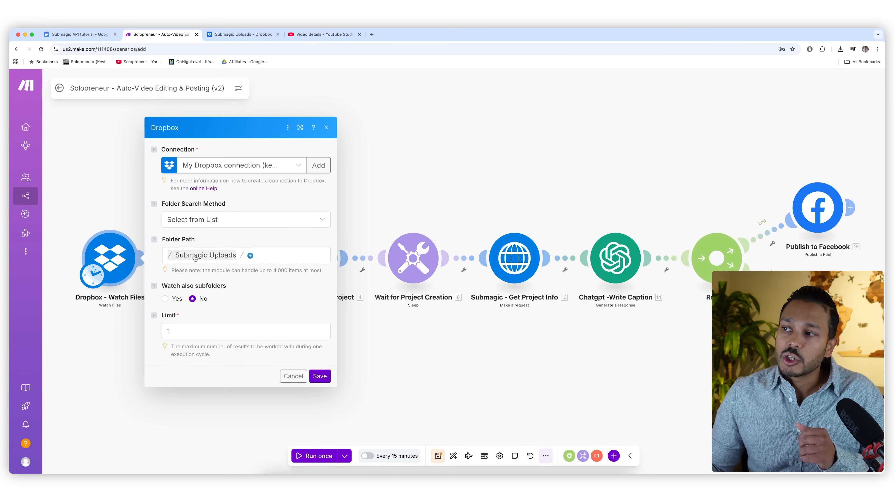
left_click(203, 255)
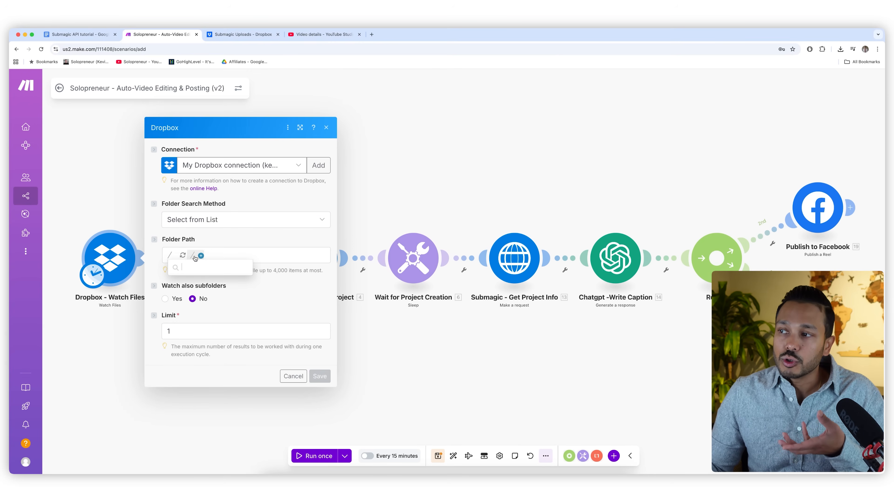
left_click(209, 267)
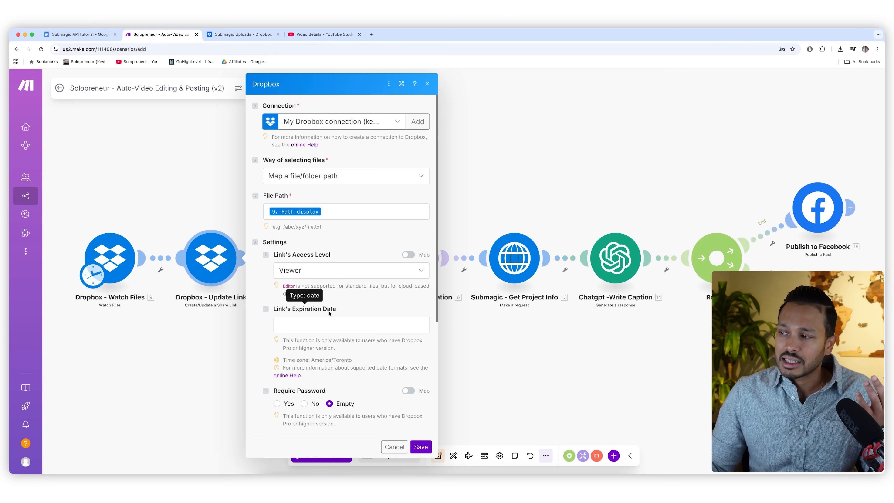
mouse_move(367, 144)
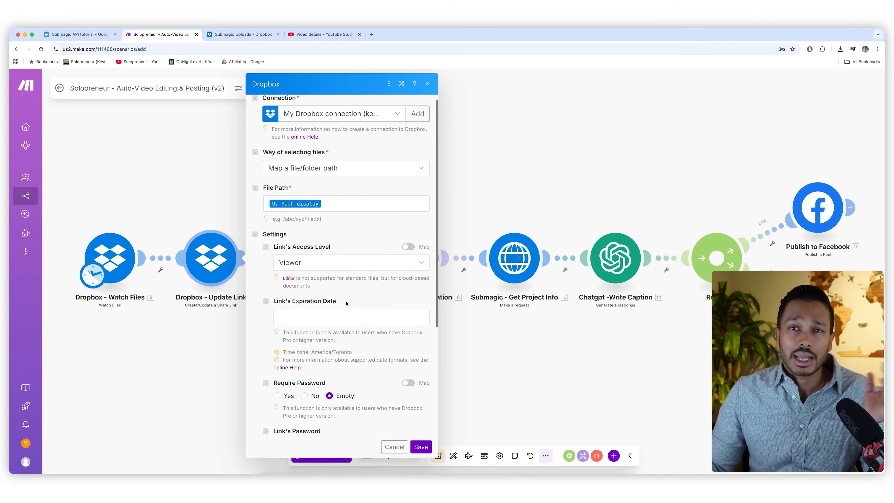
- Save the Update Link module with the viewer share-link settings
left_click(421, 447)
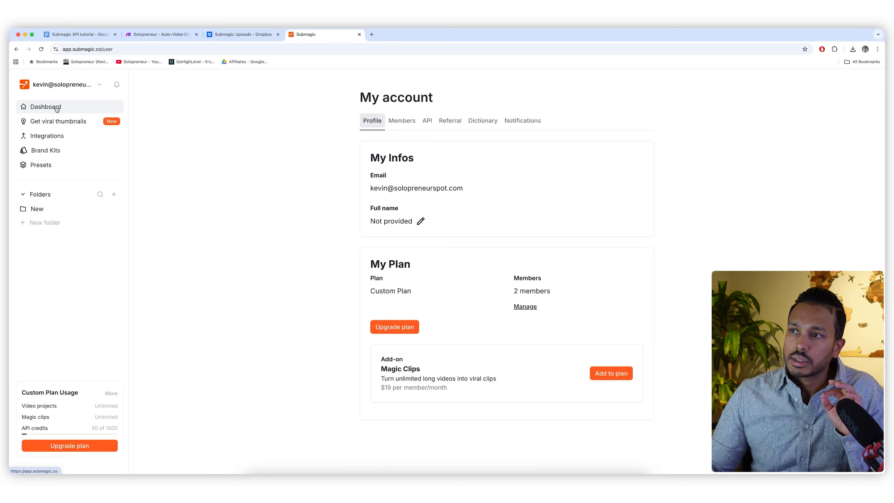
- Return from My account to the Submagic dashboard
left_click(426, 120)
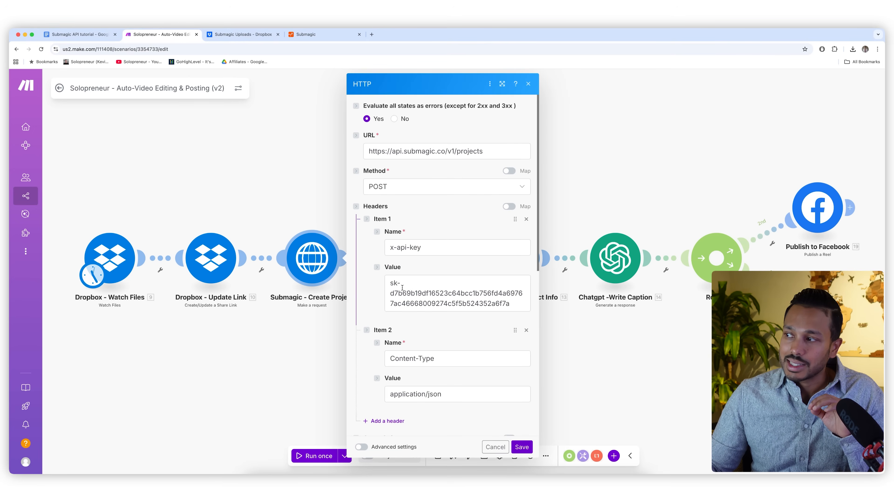
- Scroll through the Create Project request settings to review the headers
scroll("down", 3)
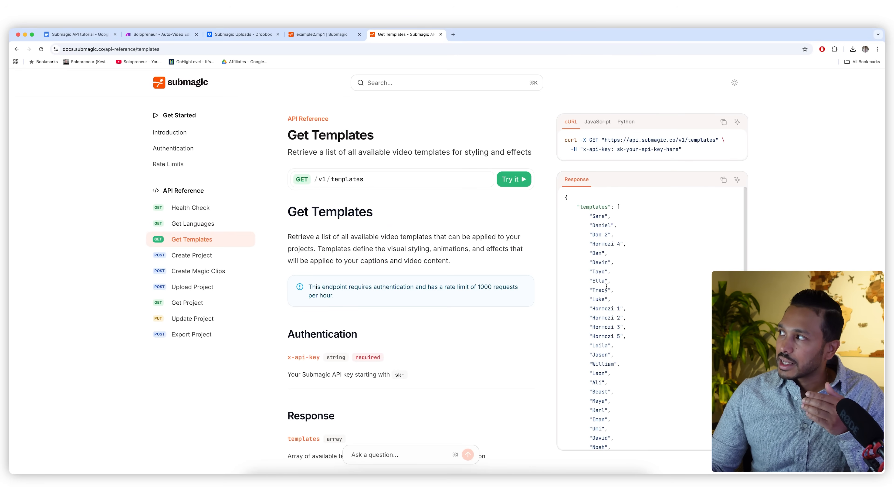
- Preview the Ella, Daniel and Beast caption styles on the example2.mp4 project
left_click(322, 34)
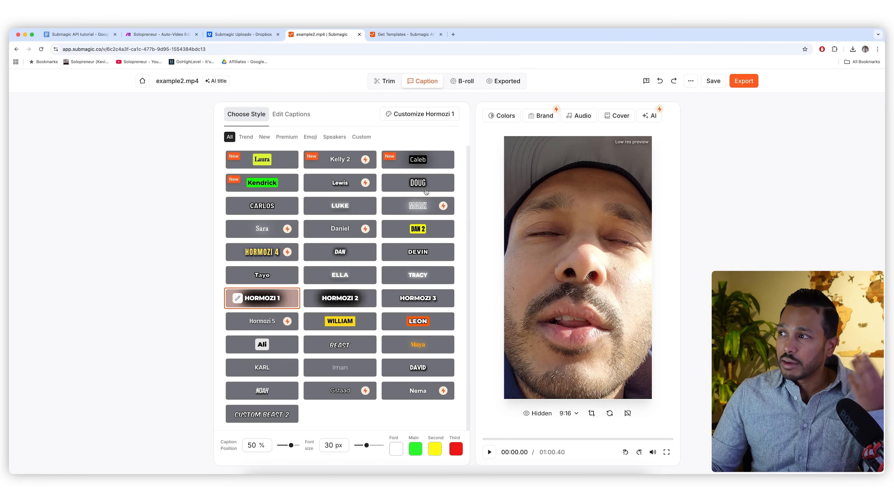
left_click(340, 275)
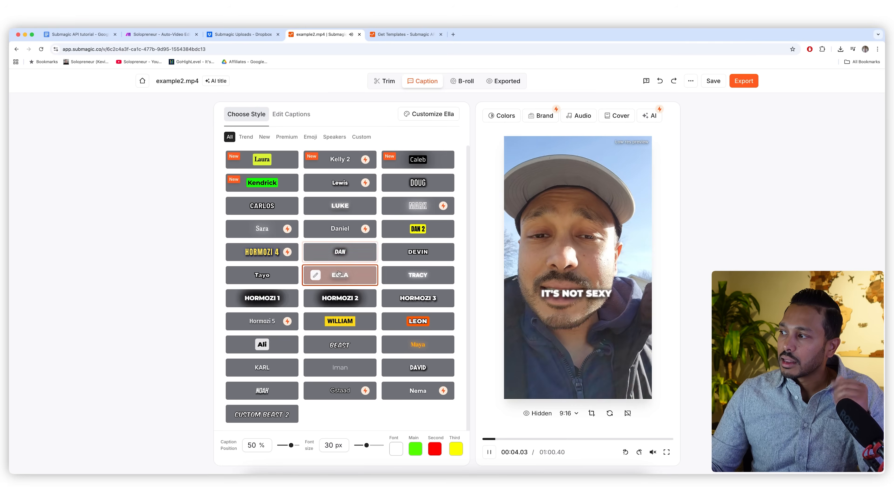
left_click(418, 252)
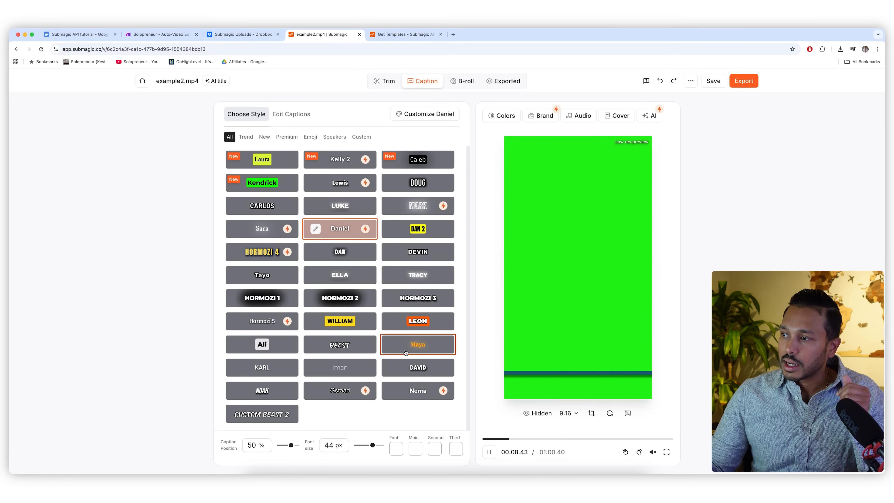
left_click(339, 345)
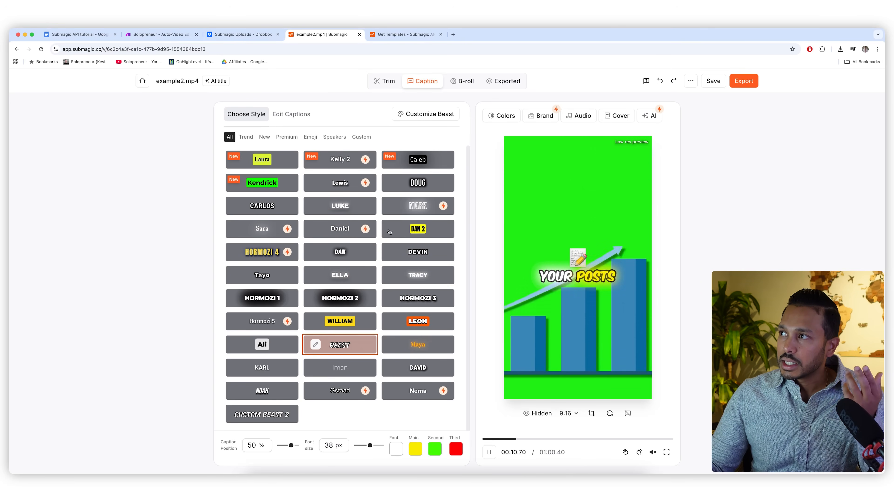
- Compare the Get Templates name list against the template name used in the scenario
left_click(405, 34)
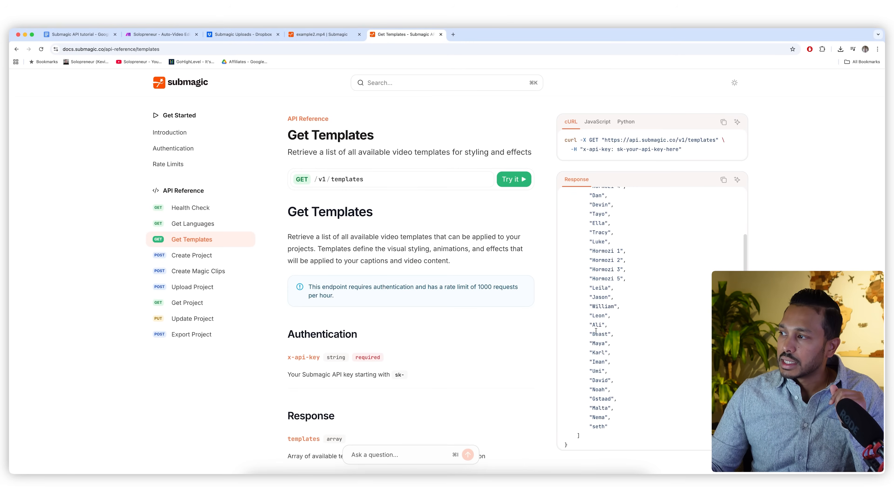
left_click(161, 34)
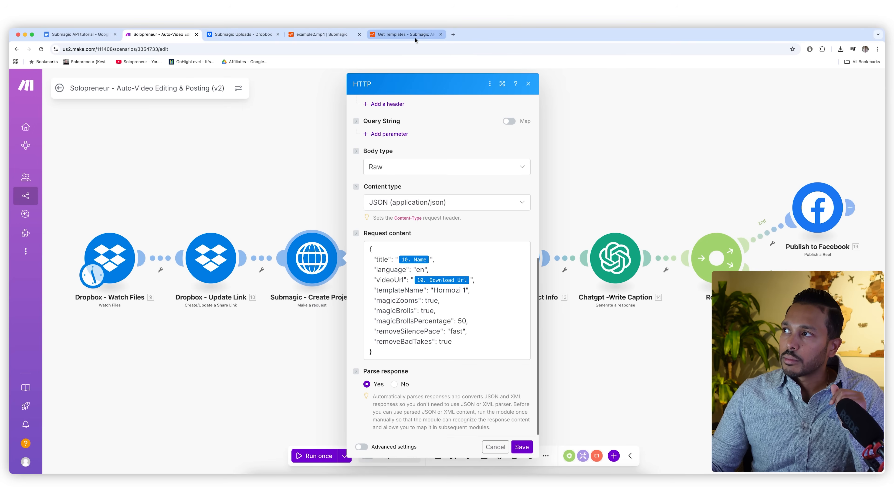
left_click(405, 34)
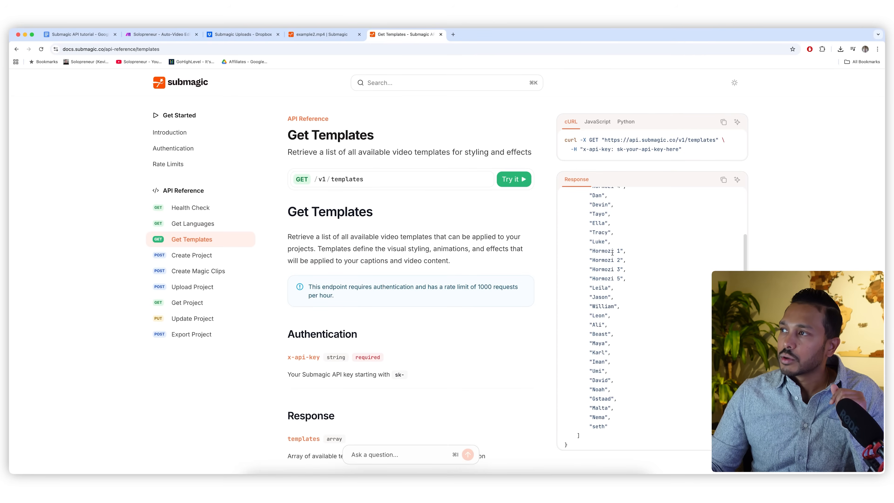
left_click(161, 34)
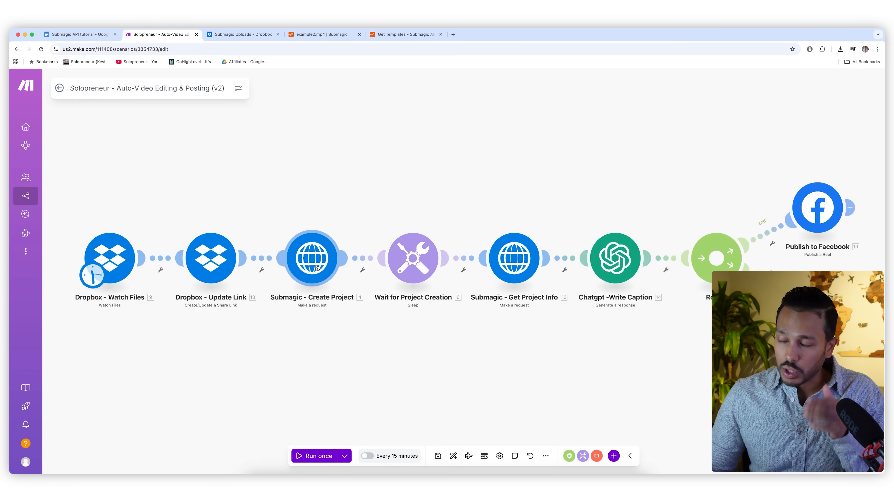
left_click(412, 257)
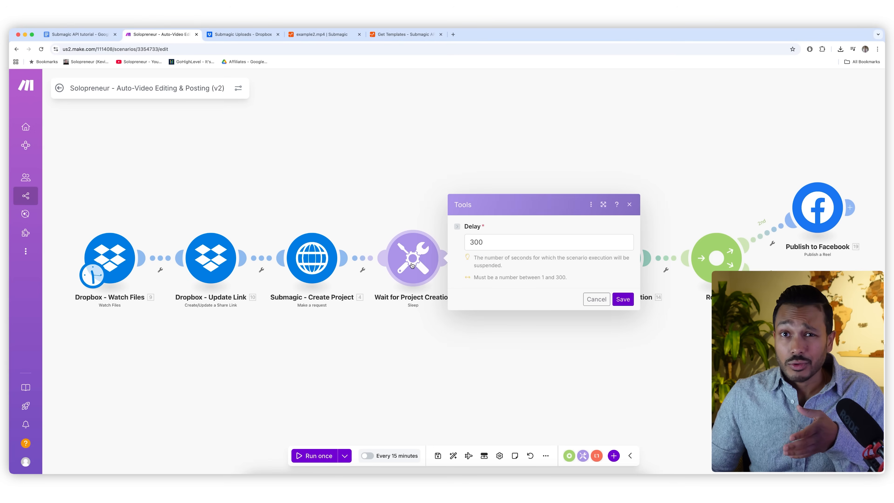
mouse_move(414, 320)
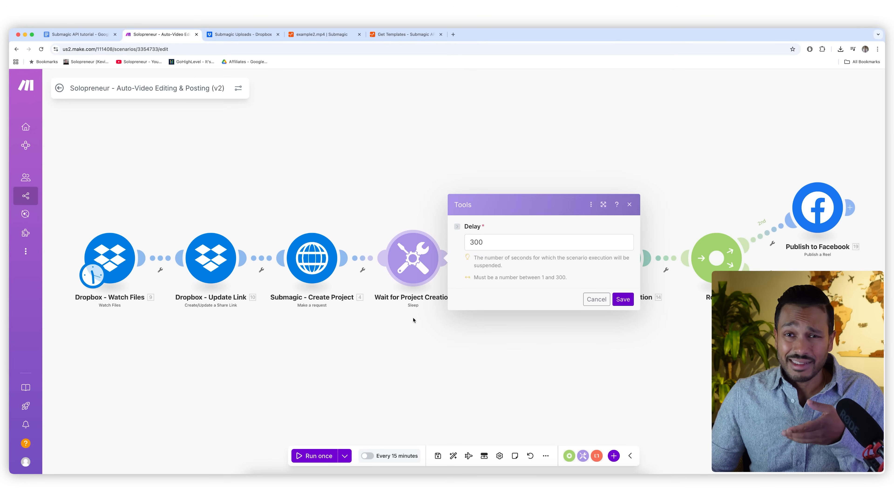
mouse_move(420, 331)
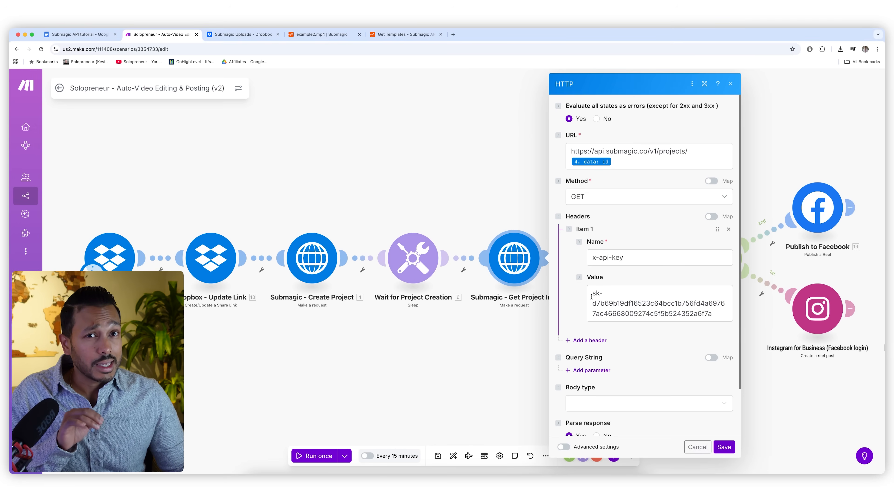
scroll("down", 3)
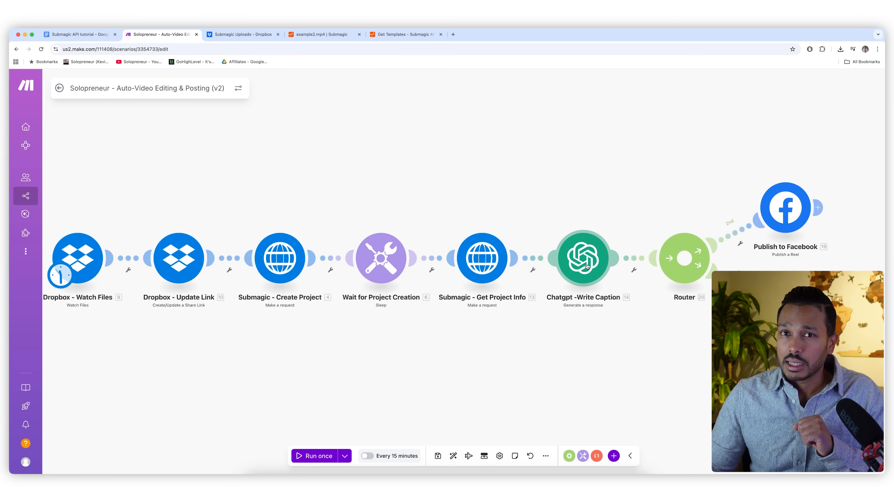
mouse_move(546, 190)
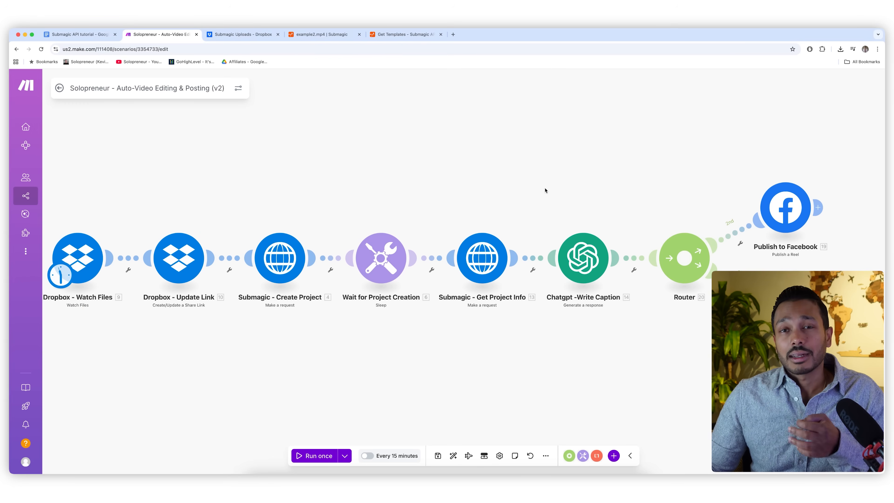
mouse_move(521, 175)
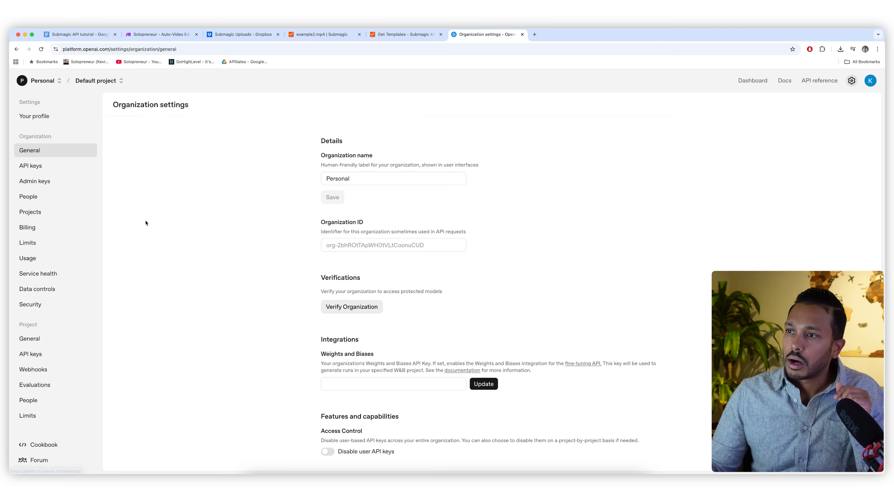
- Show the organization's API keys and begin creating a new secret key
left_click(31, 166)
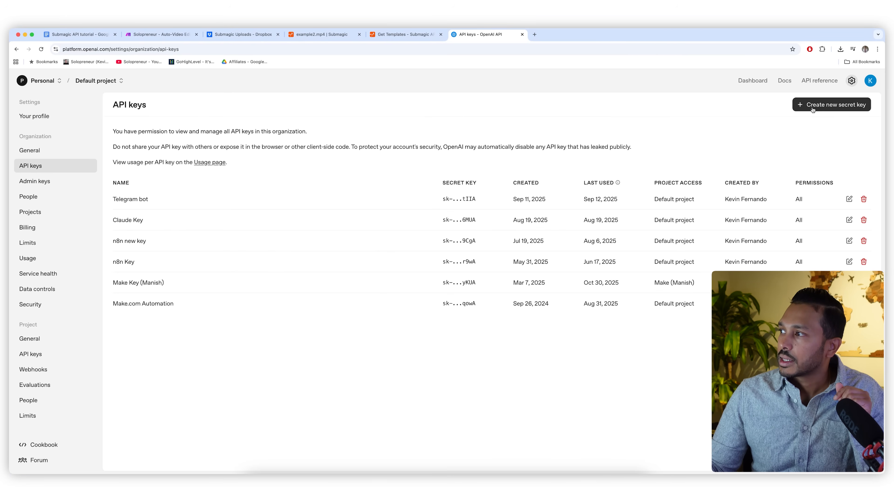
left_click(27, 227)
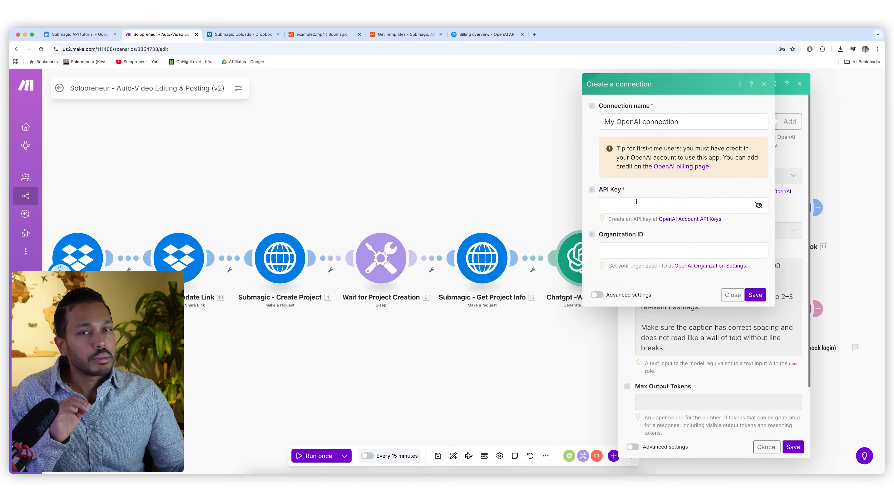
mouse_move(629, 254)
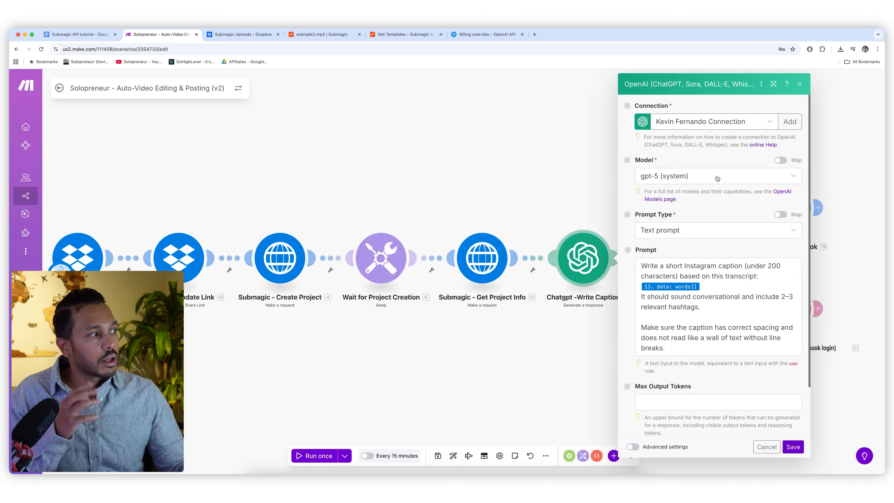
- Review the caption prompt and save the Write Caption module's settings
scroll("down", 3)
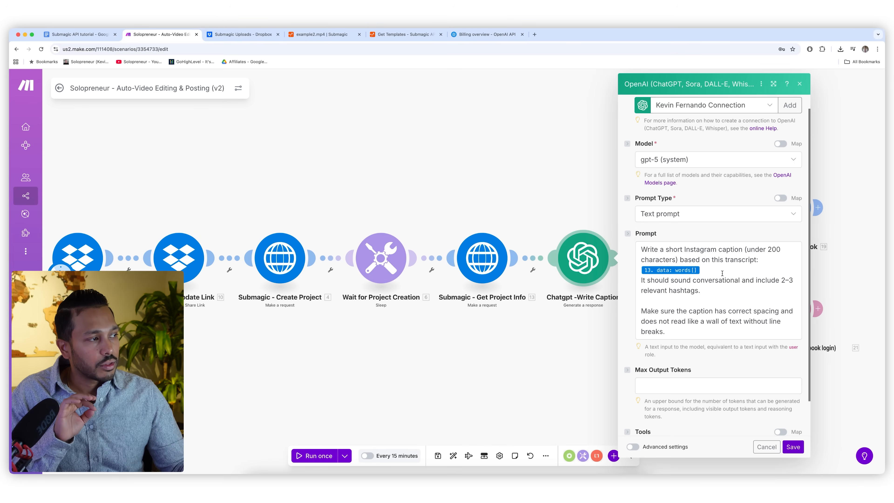
scroll("down", 3)
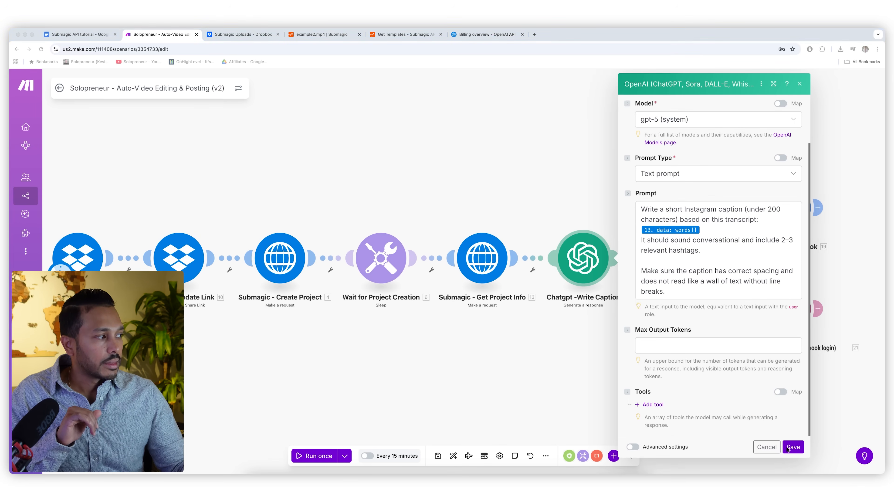
left_click(792, 447)
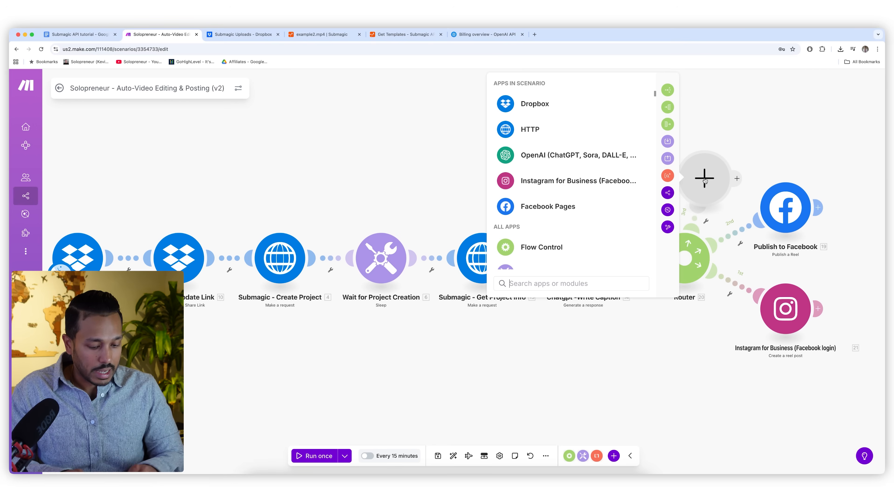
type("you")
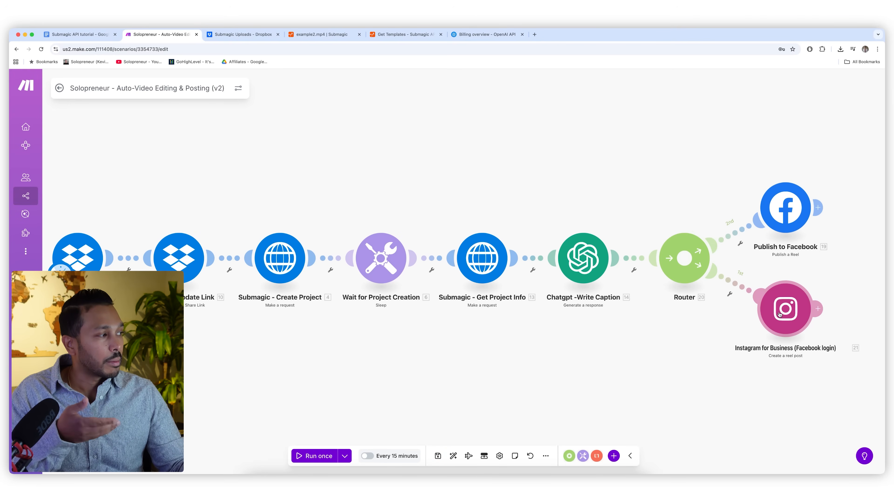
left_click(785, 308)
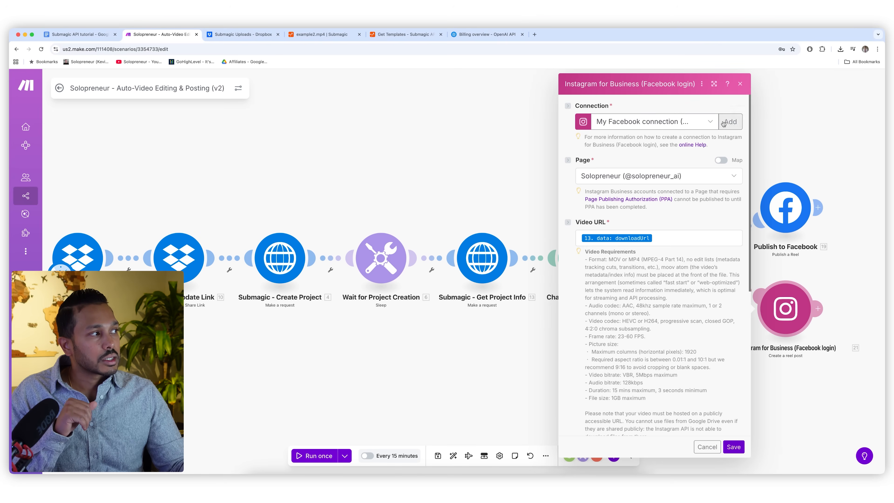
left_click(729, 122)
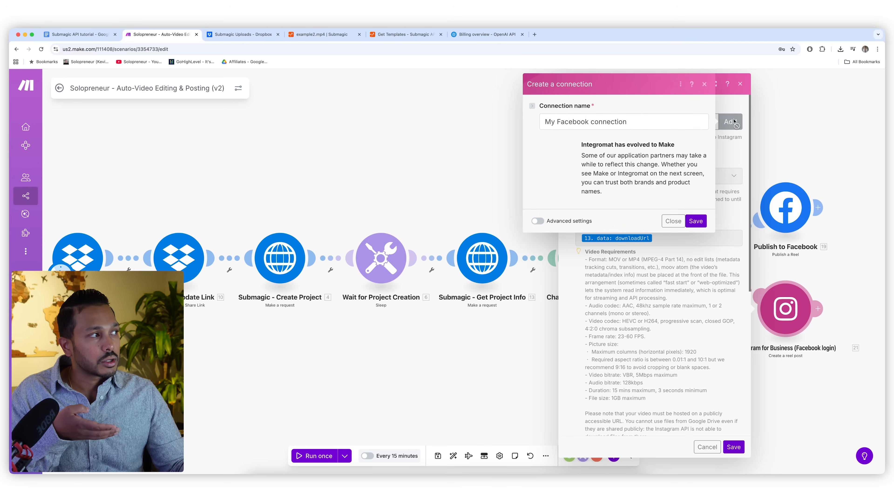
left_click(673, 220)
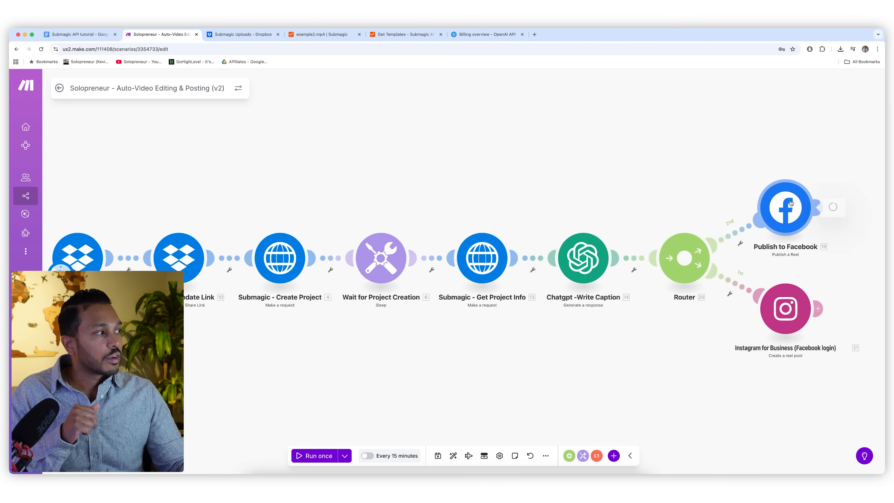
left_click(785, 206)
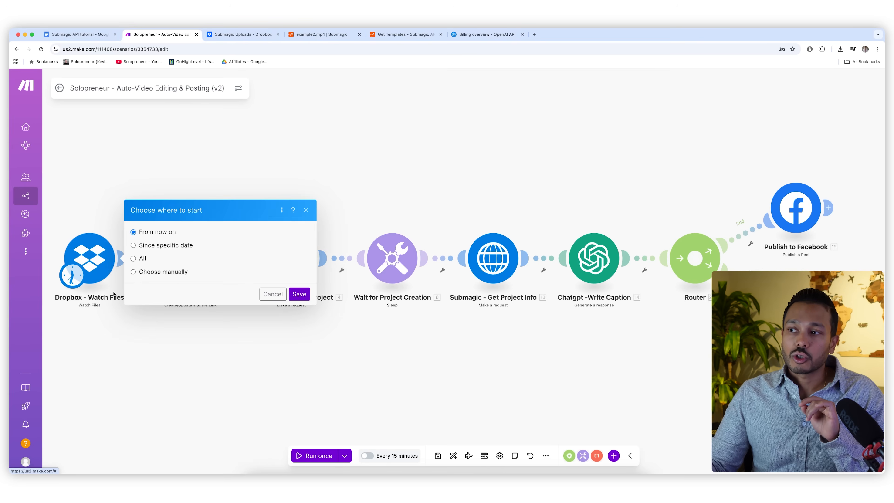
- Run the scenario once from the manually chosen example2.mp4, then check Submagic's dashboard
left_click(134, 272)
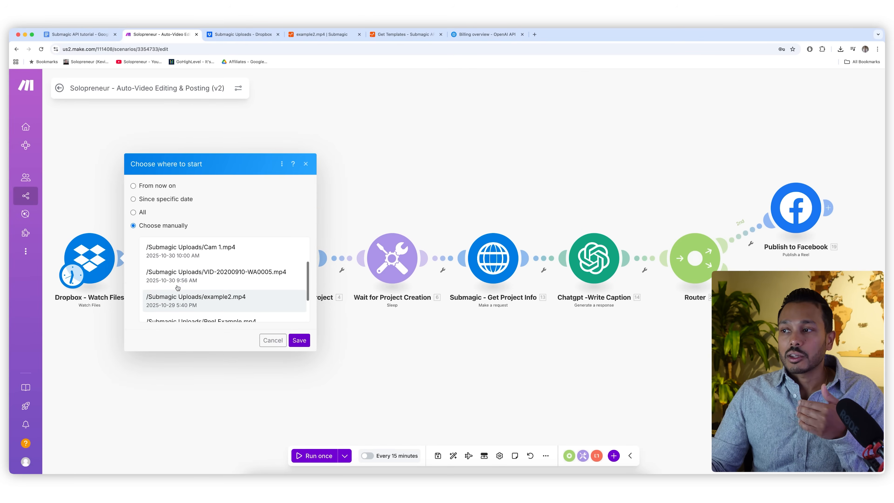
scroll("down", 3)
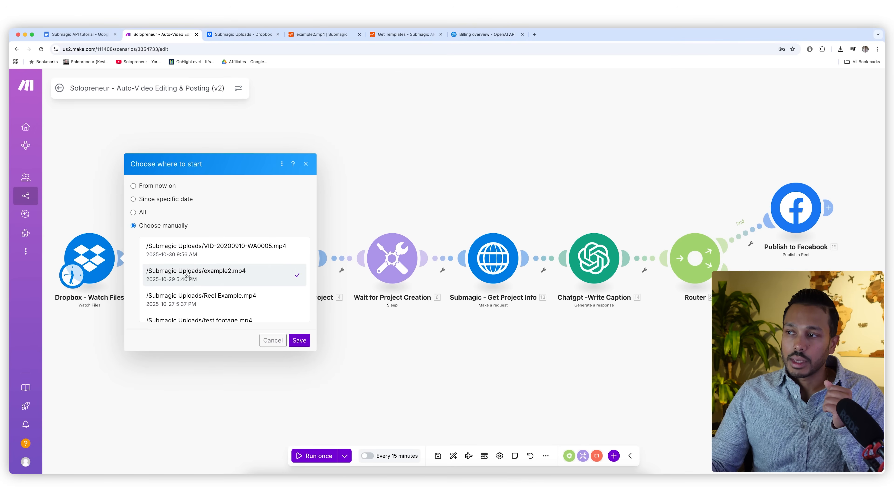
left_click(299, 340)
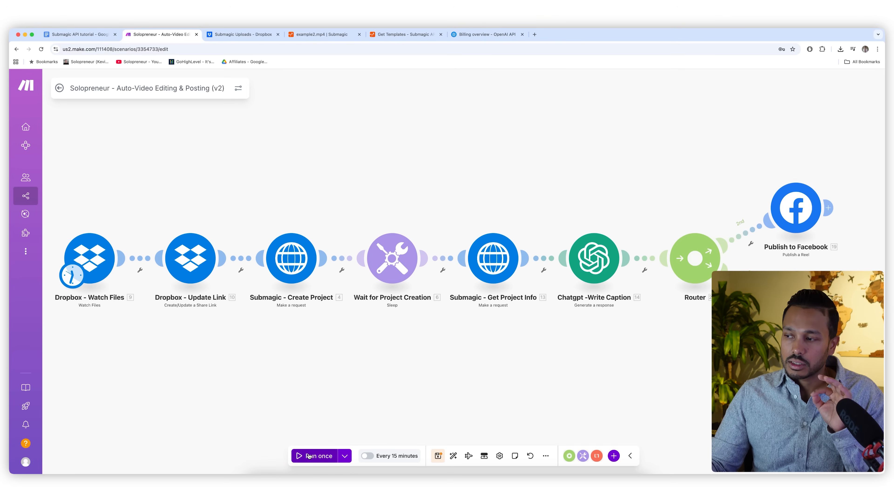
left_click(315, 456)
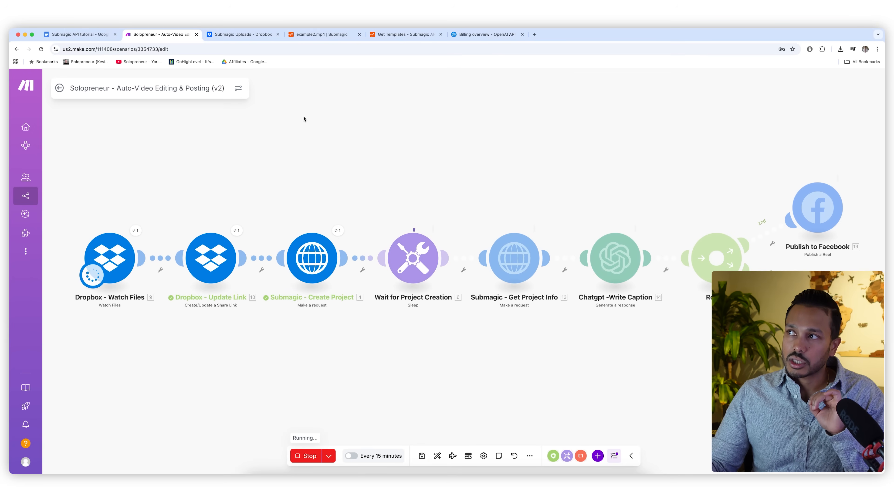
left_click(317, 34)
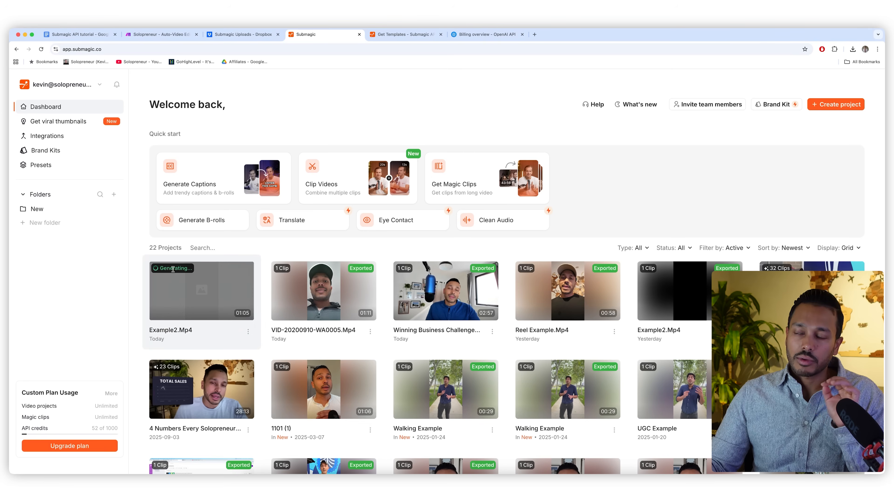
left_click(162, 34)
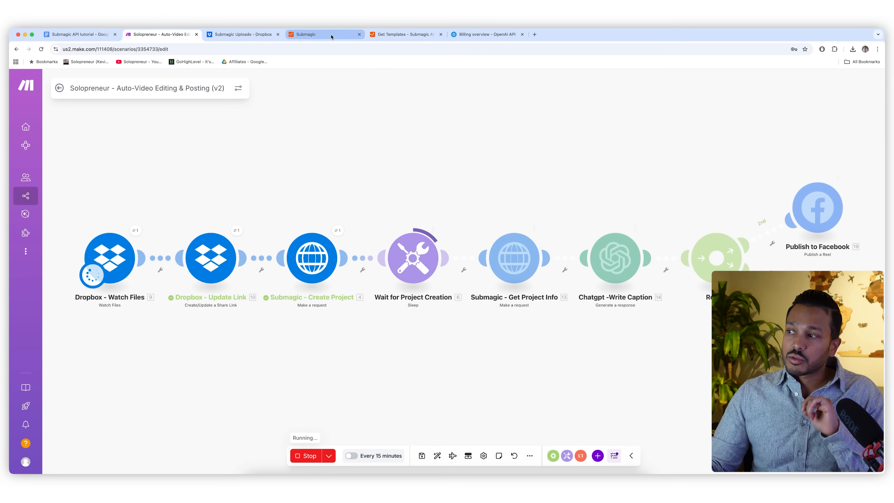
left_click(324, 34)
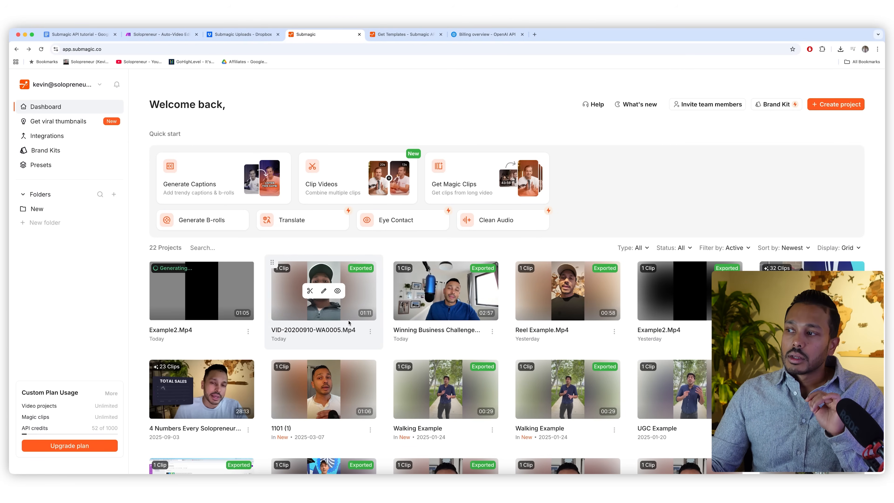
left_click(324, 290)
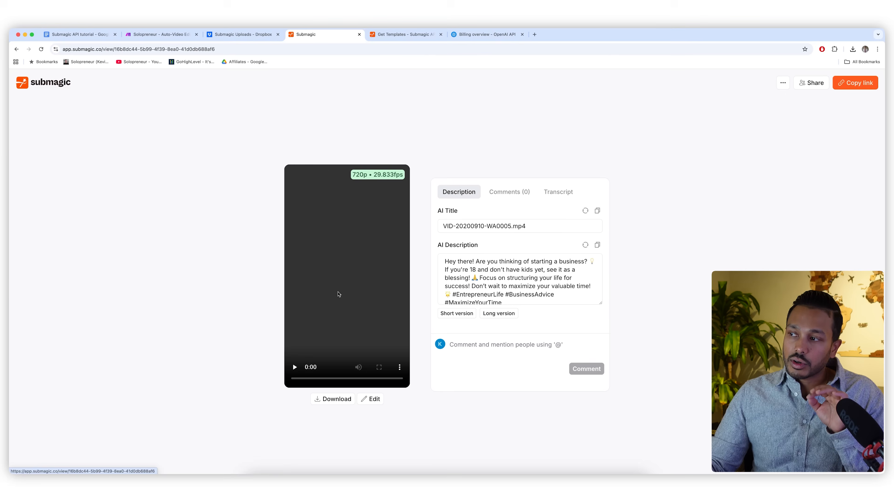
left_click(295, 367)
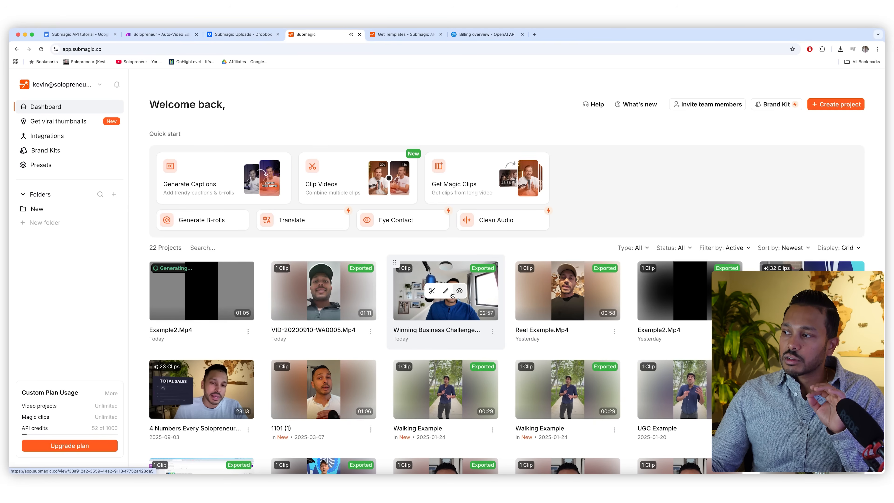
left_click(460, 291)
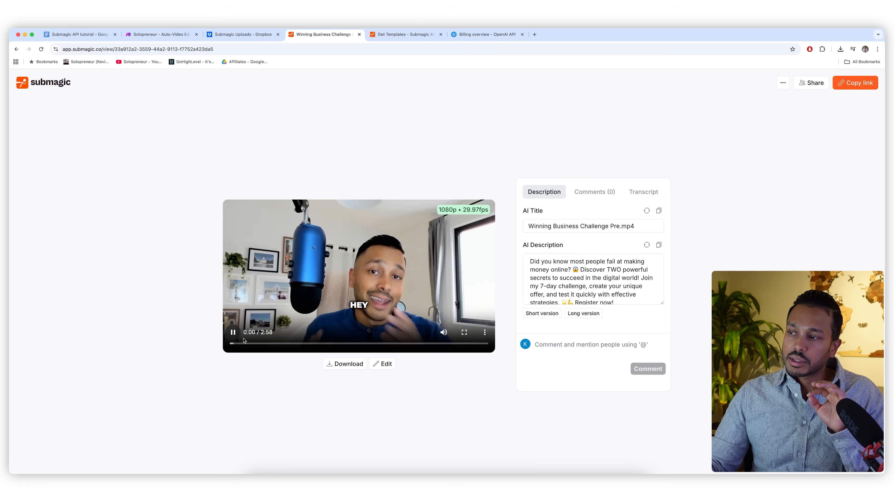
left_click(233, 332)
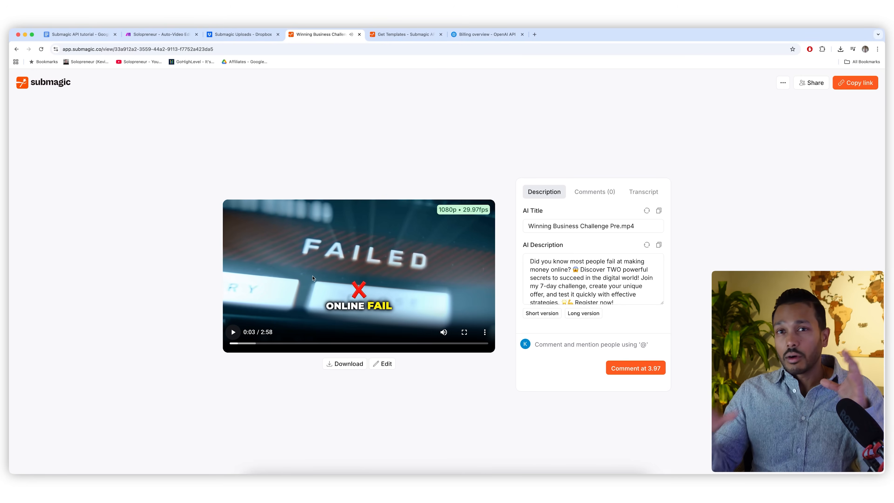
left_click(43, 82)
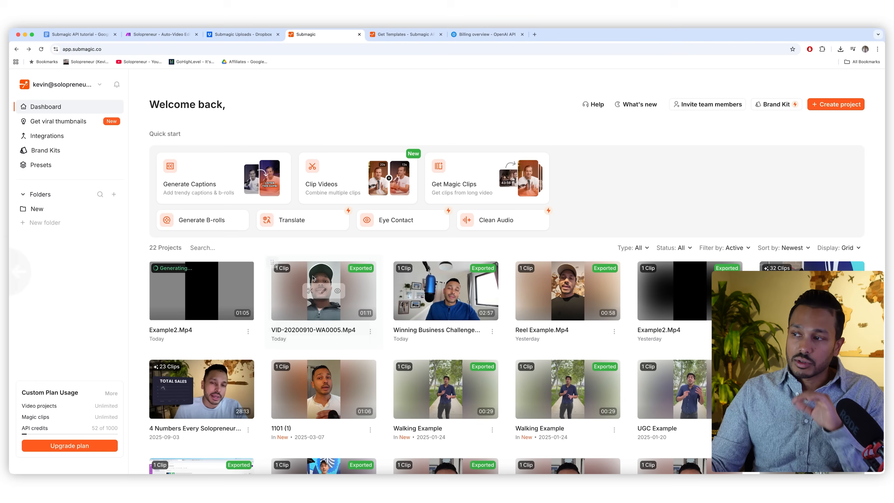
left_click(159, 34)
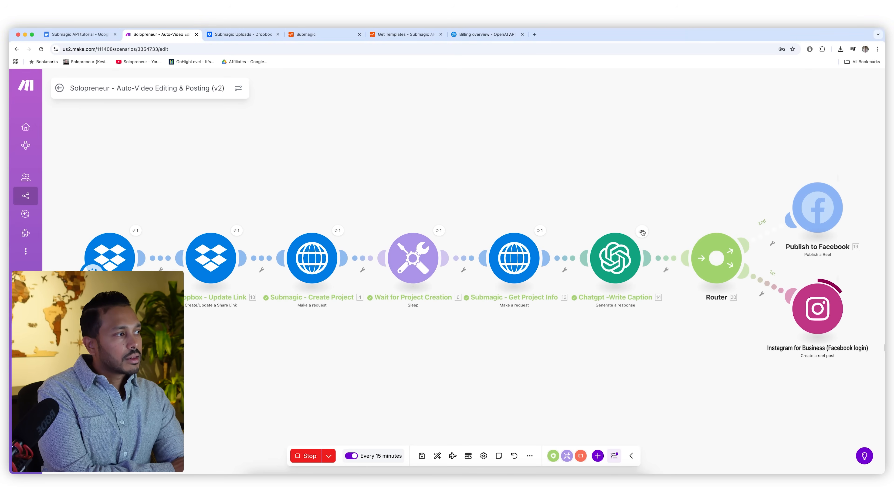
- Inspect the 'Chatgpt - Write Caption' module's run output with the generated caption text
left_click(615, 257)
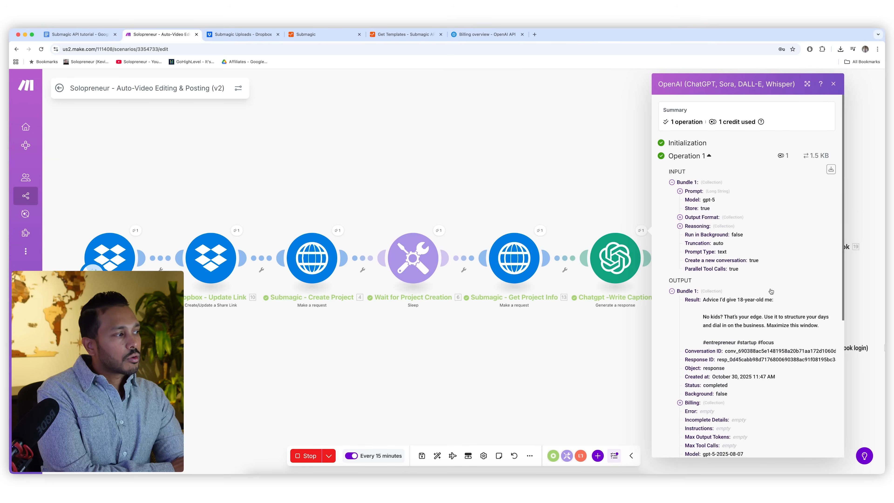
left_click(833, 83)
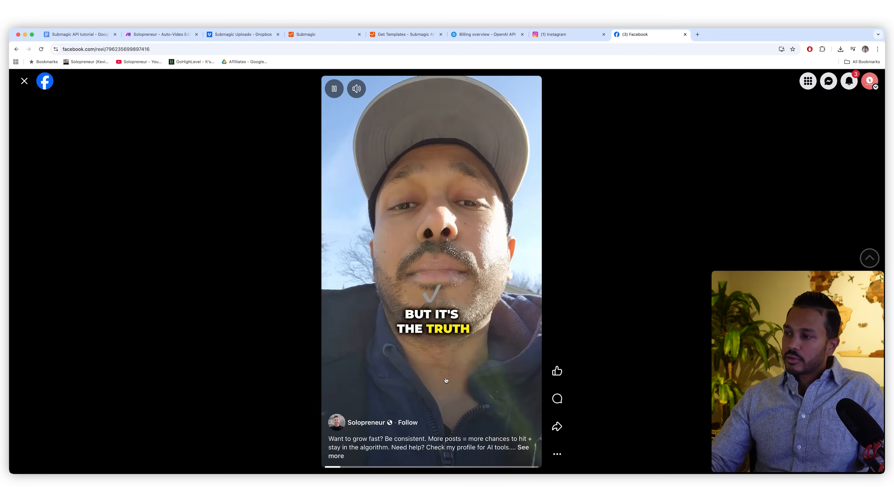
- Pause the published Facebook reel after watching it, then return to Submagic's projects
left_click(334, 89)
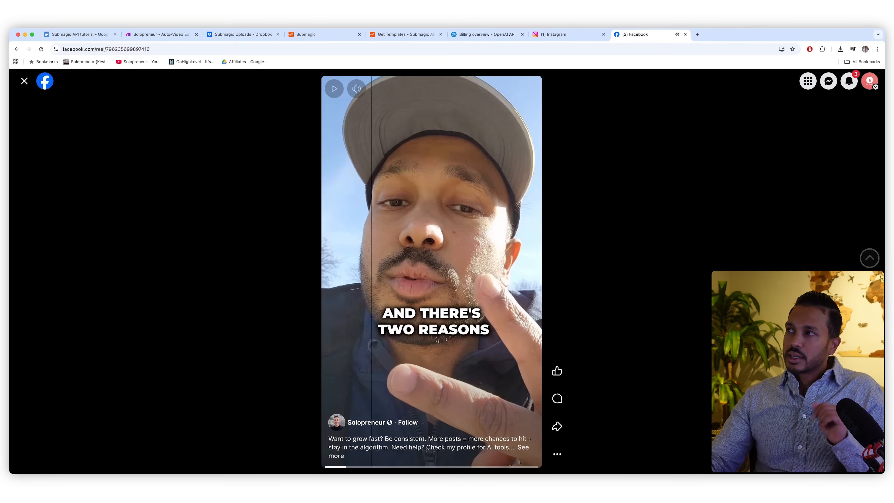
left_click(305, 34)
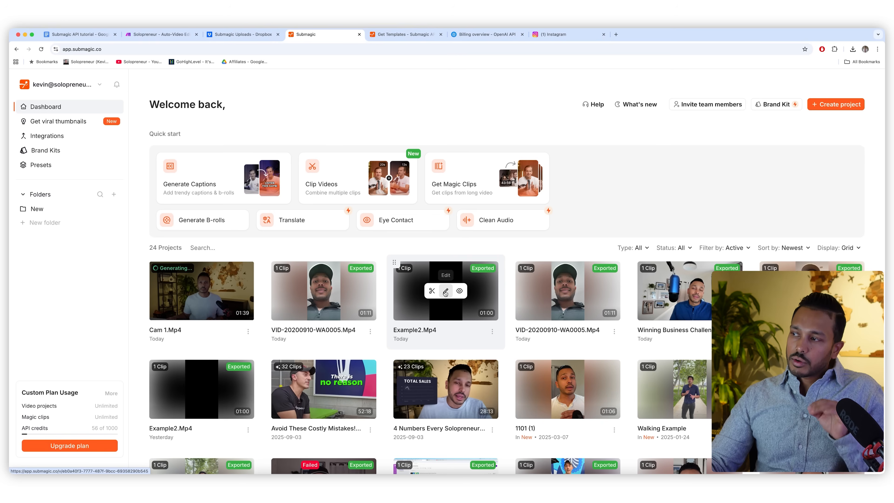
- Review Example2.Mp4's transcript, timed caption lines and b-roll scenes in the Submagic editor
left_click(444, 291)
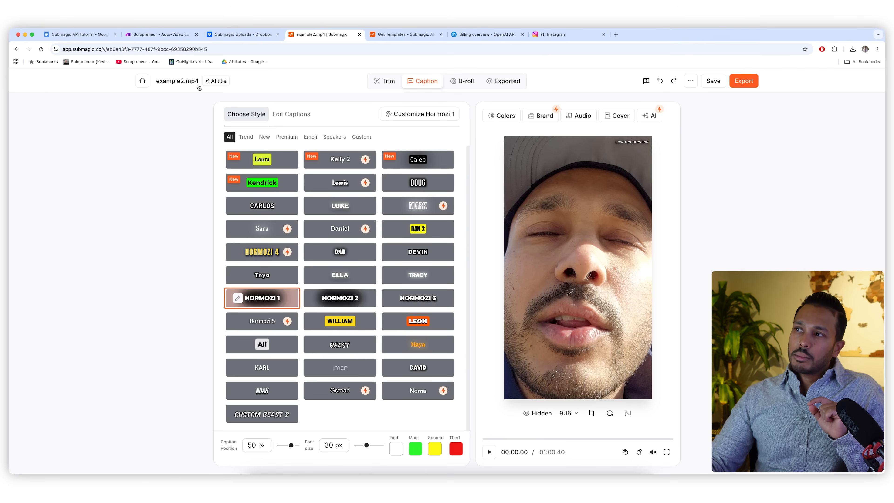
left_click(384, 81)
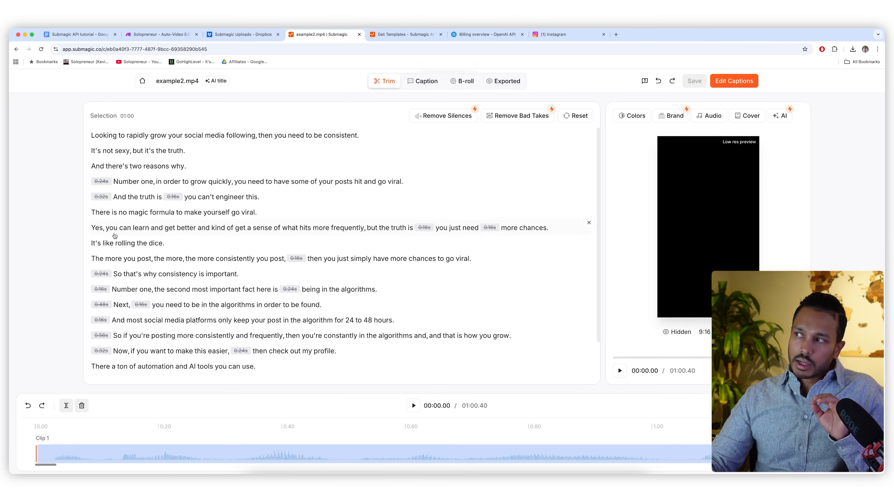
left_click(426, 81)
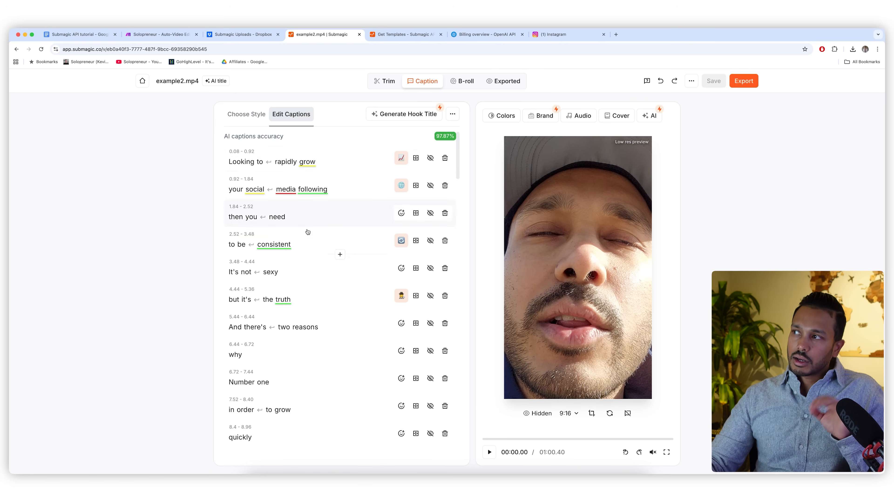
left_click(462, 81)
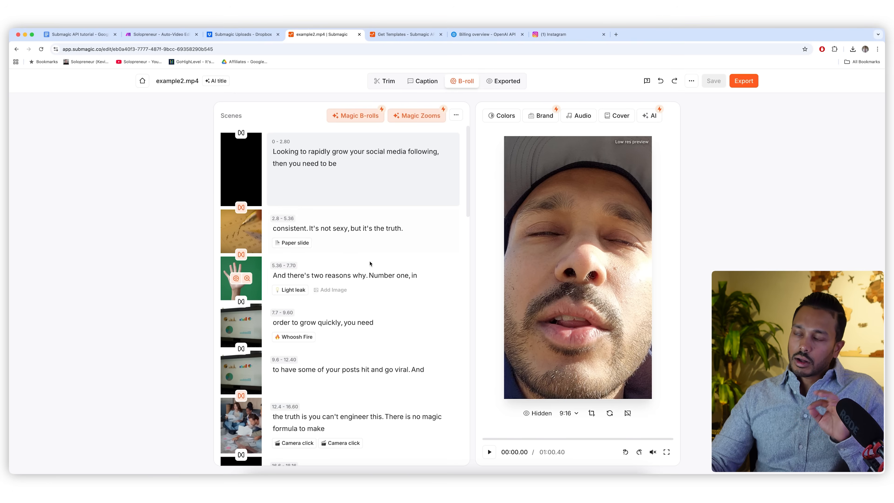
left_click(162, 34)
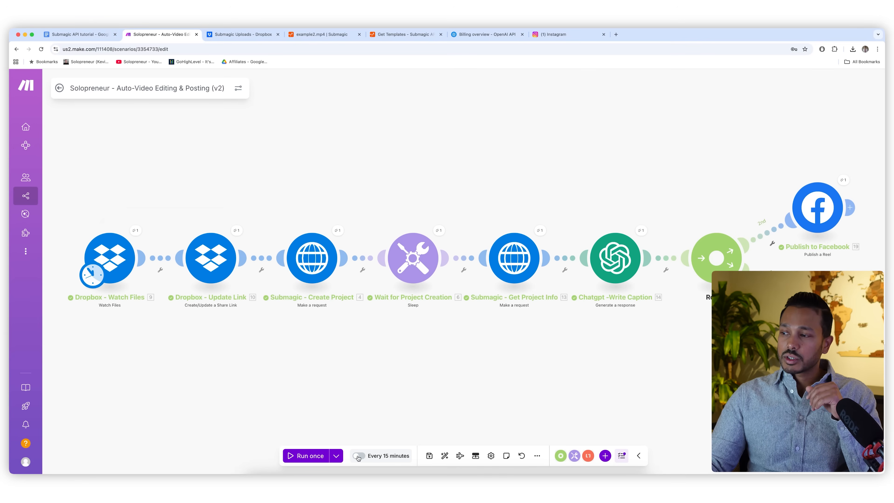
- View the scenario's schedule set to run at regular 15-minute intervals
left_click(359, 455)
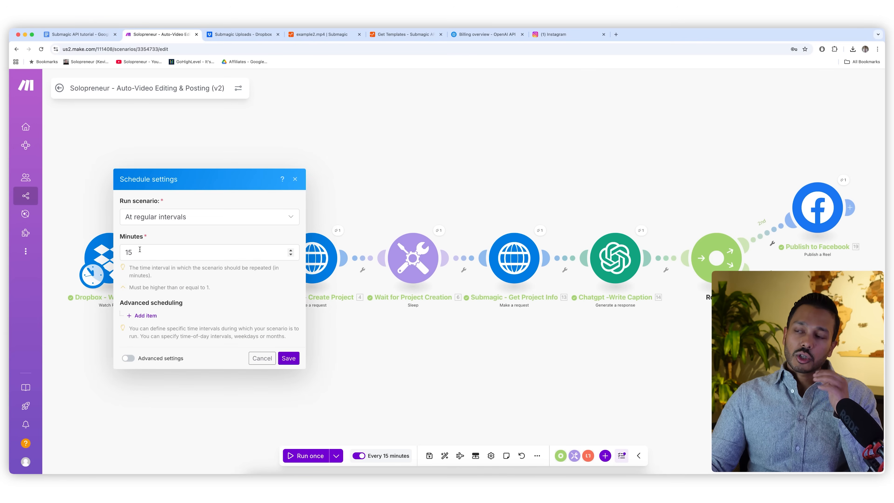